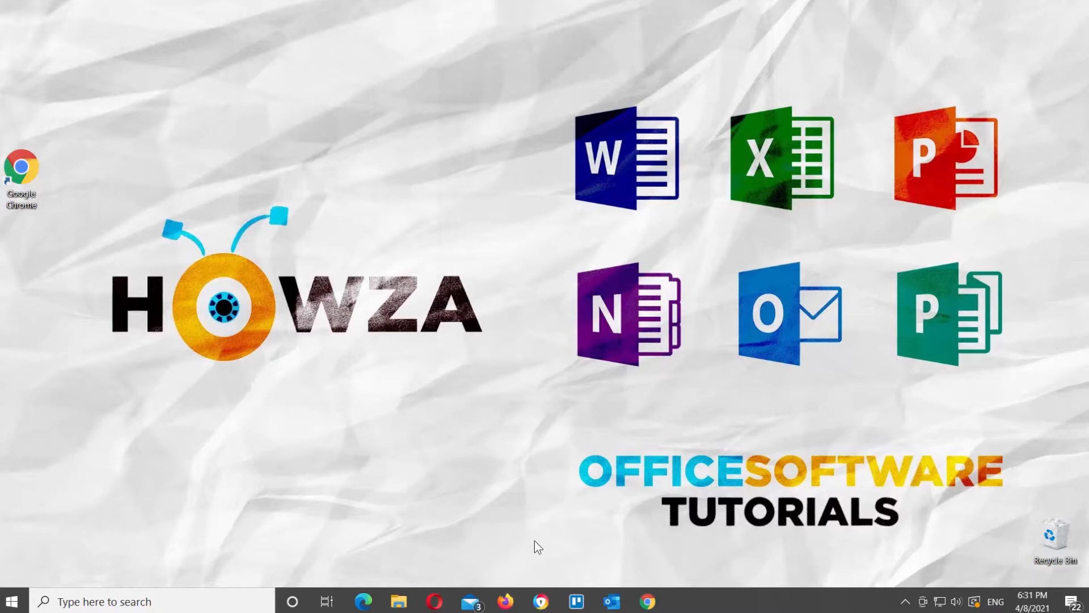
{"action": "mouse_move", "coordinate": [632, 586]}
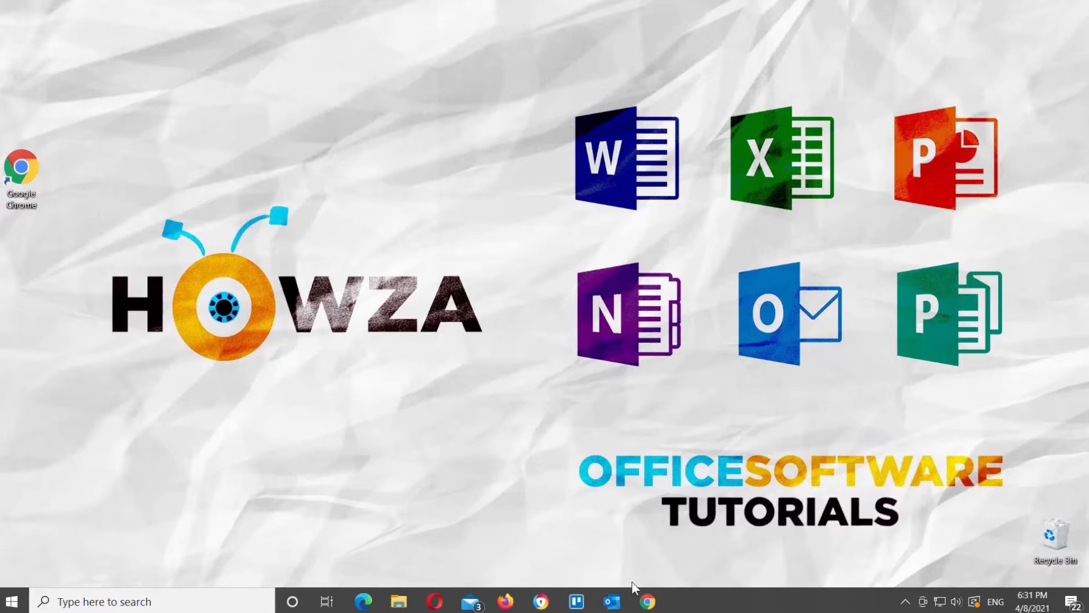
Switch to the Chrome window with the HowzaTv Google Doc.
{"action": "left_click", "coordinate": [646, 602]}
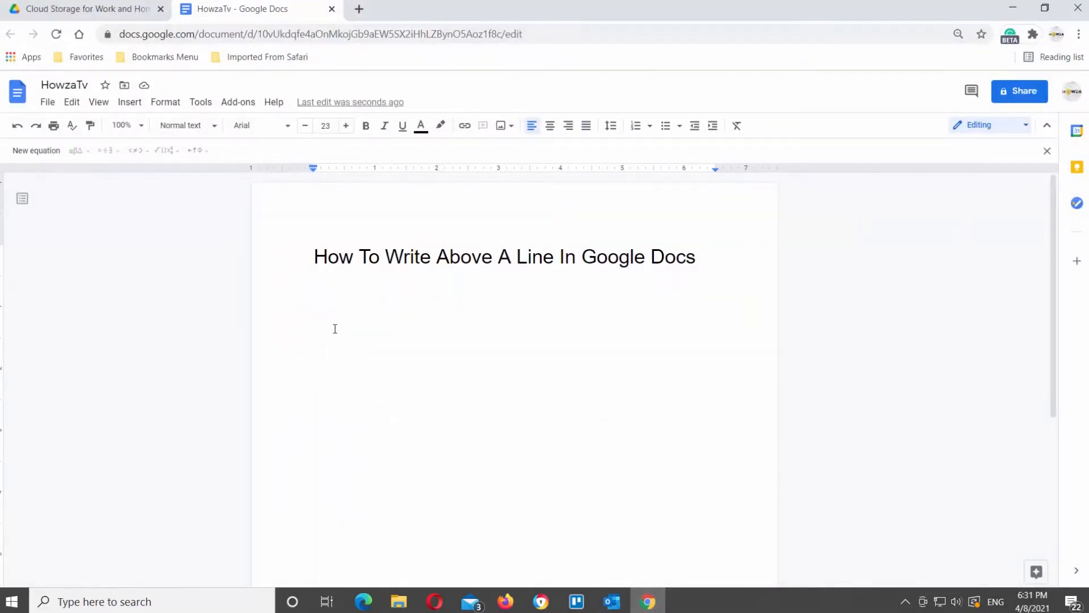
Insert an equation using \under and write HowzaTv above its line.
{"action": "left_click", "coordinate": [129, 101]}
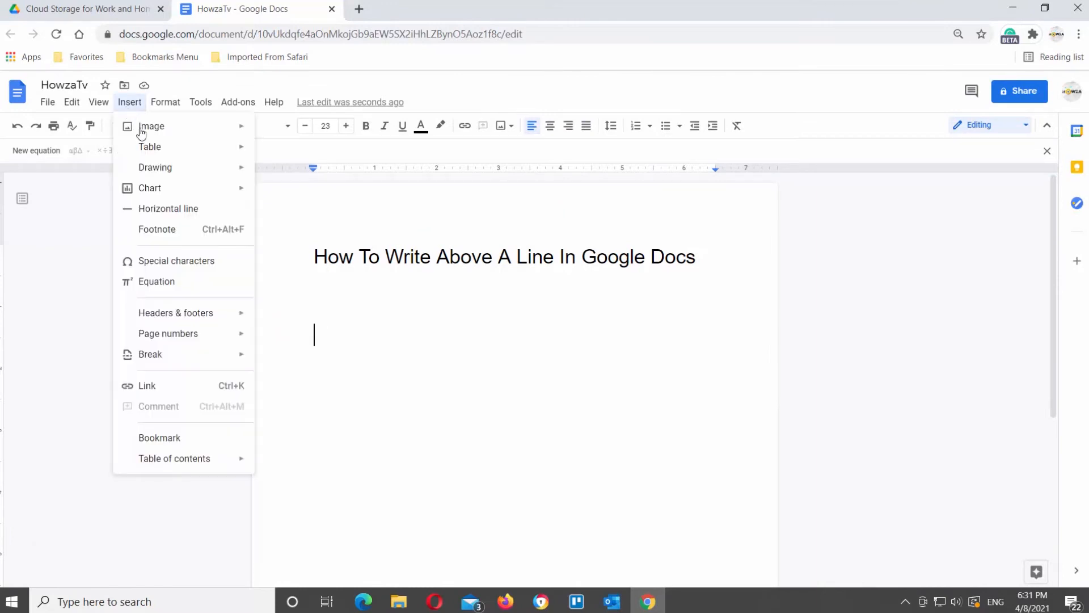
{"action": "left_click", "coordinate": [156, 281]}
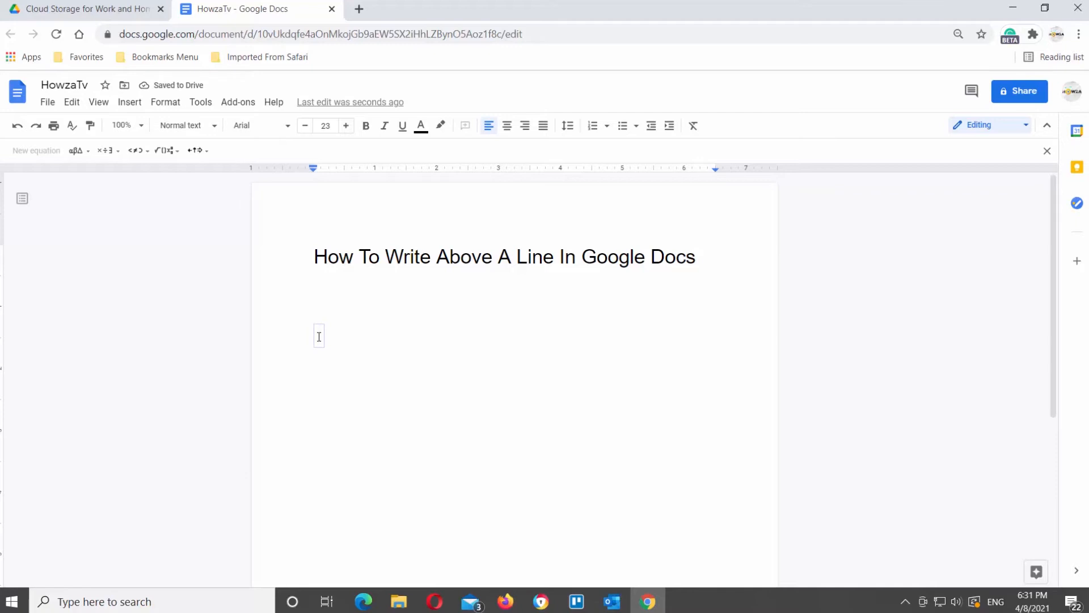
{"action": "type", "text": "\\under"}
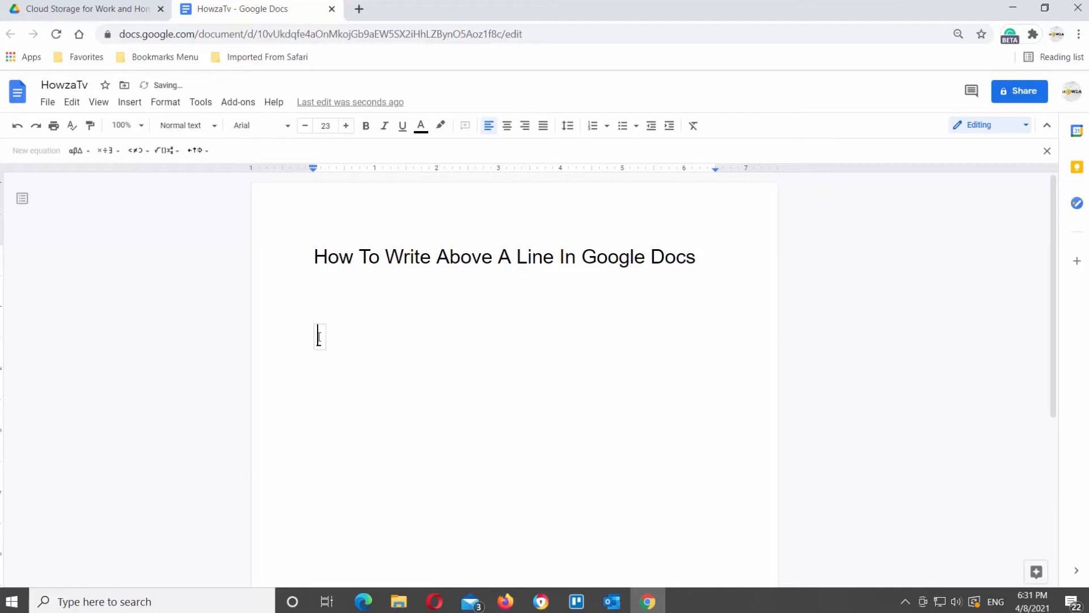
{"action": "type", "text": "Howza"}
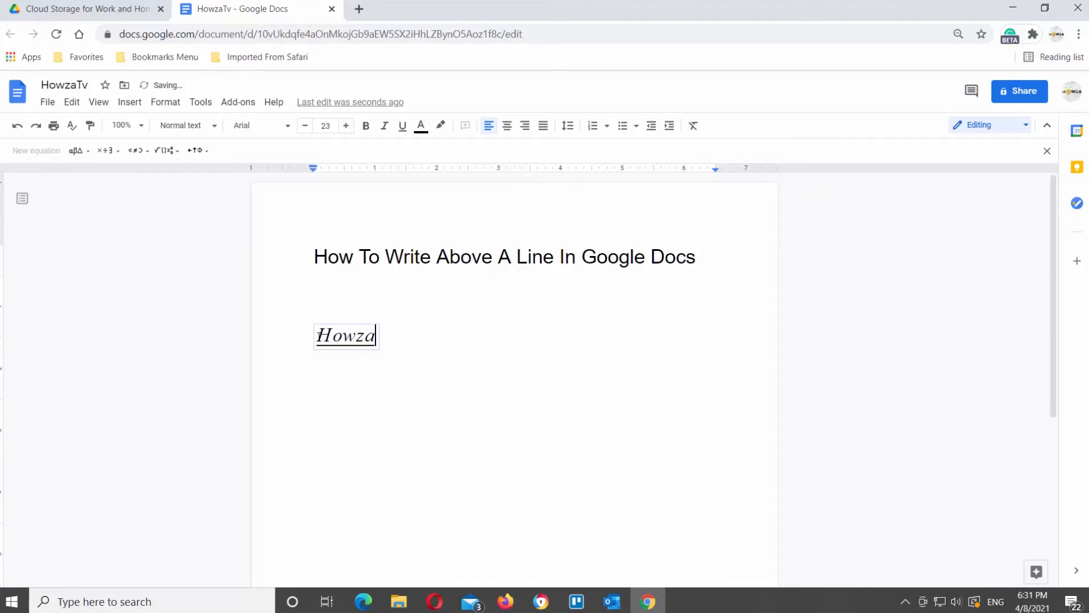
{"action": "type", "text": "Tv"}
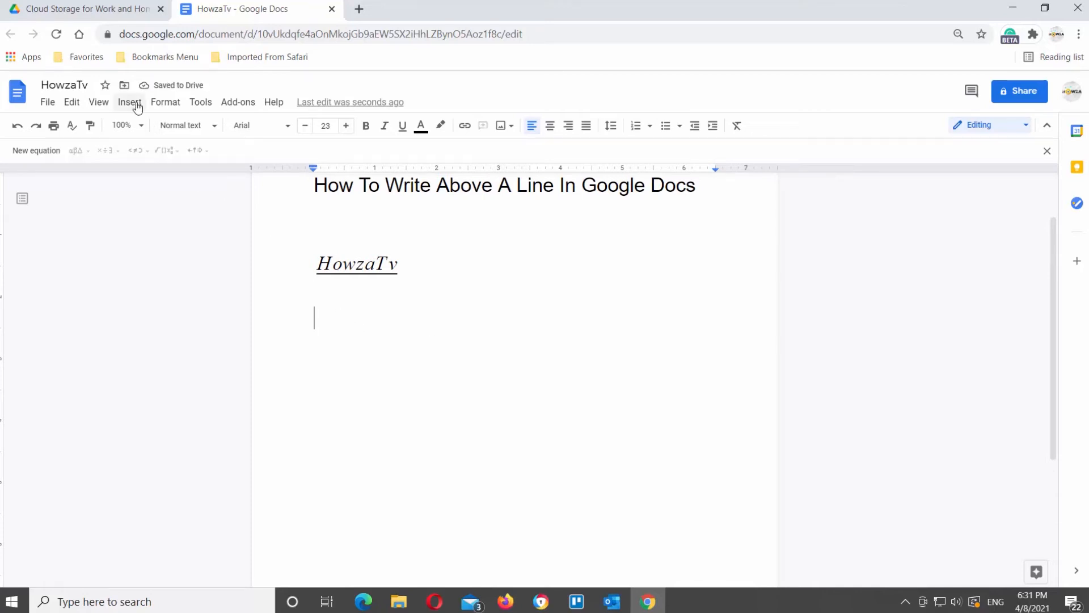
Insert a 1x1 table below the equation and write HowzaTv in its cell.
{"action": "left_click", "coordinate": [129, 102]}
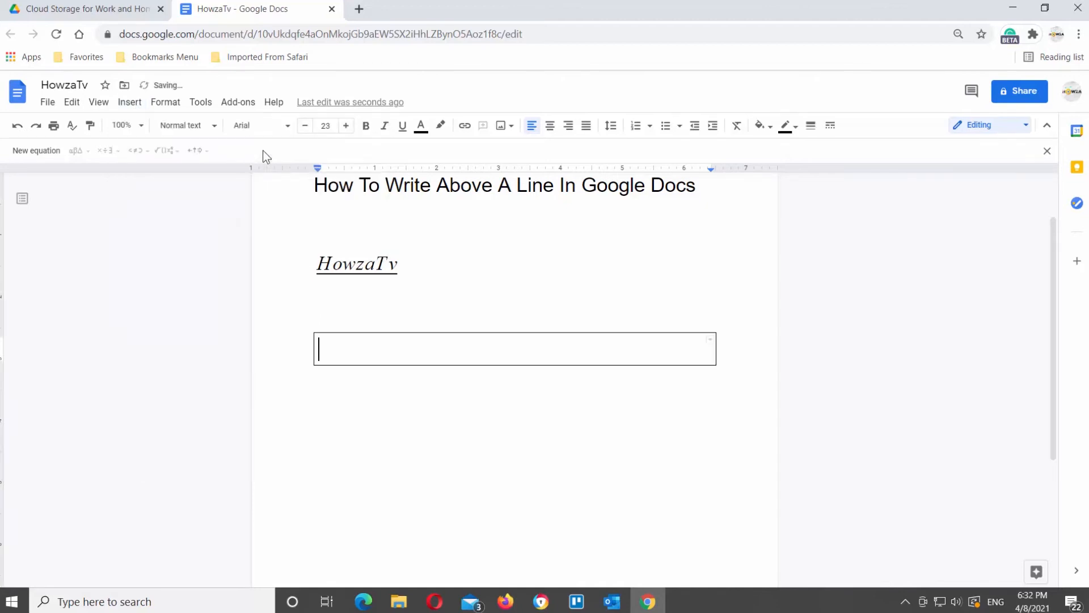
{"action": "type", "text": "Ho"}
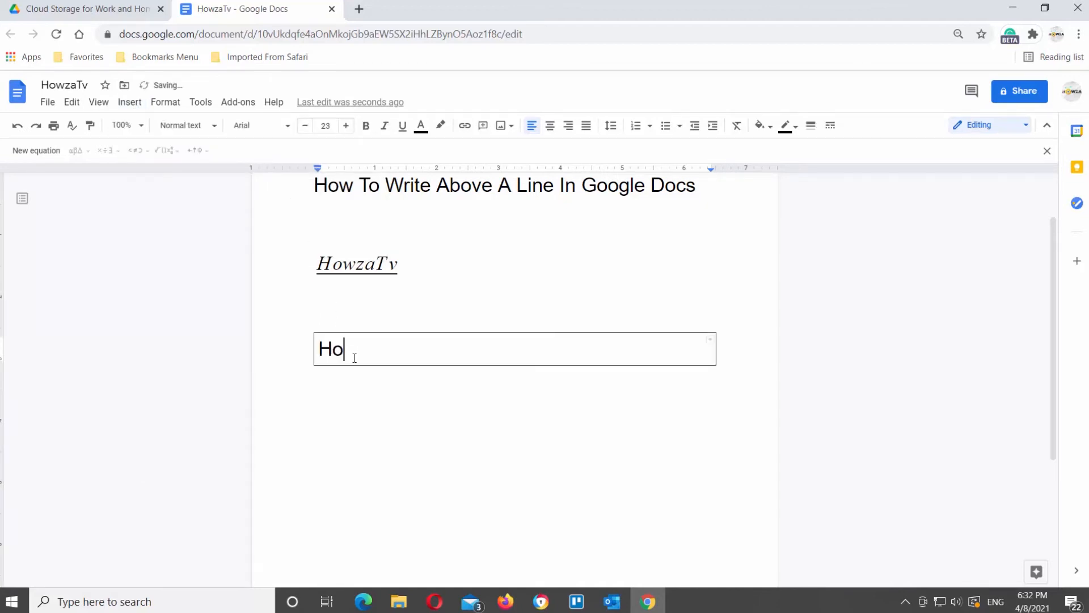
{"action": "type", "text": "wzaT"}
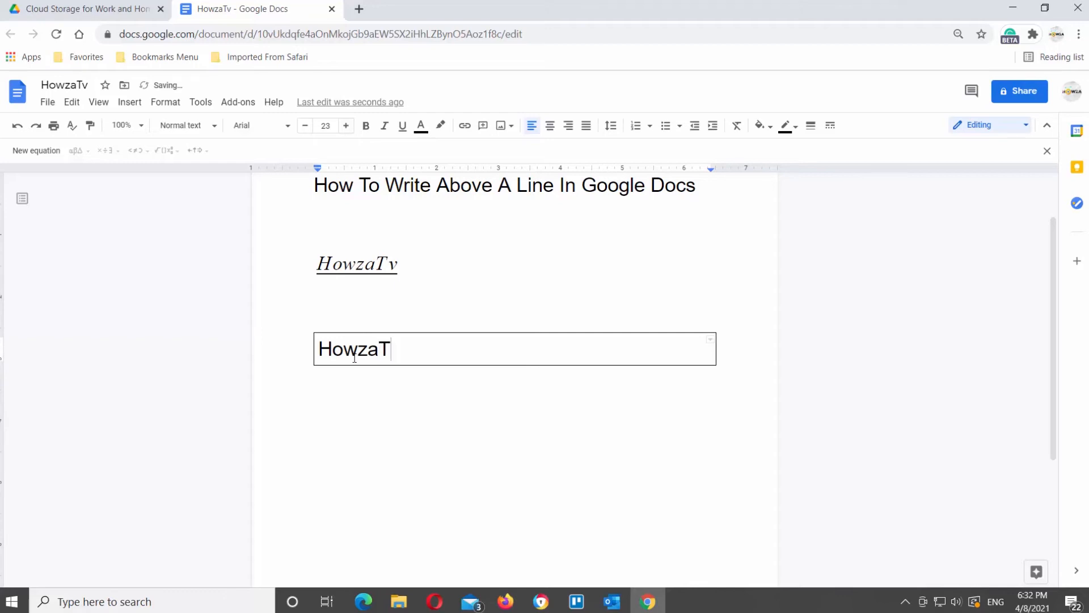
{"action": "type", "text": "v"}
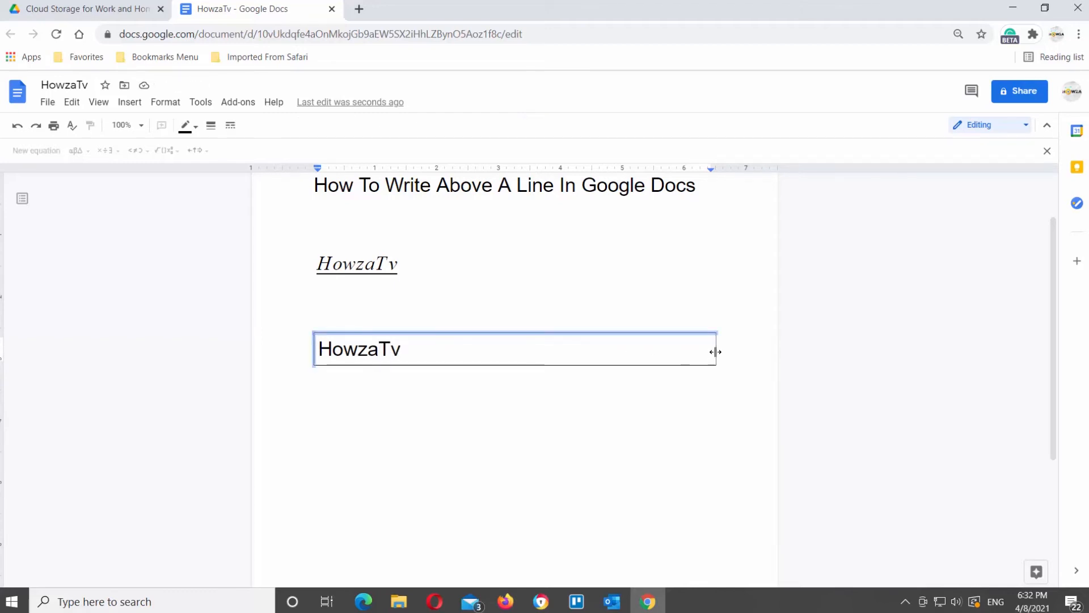
Hide the cell's top and side borders and thicken its bottom border.
{"action": "left_click", "coordinate": [185, 126]}
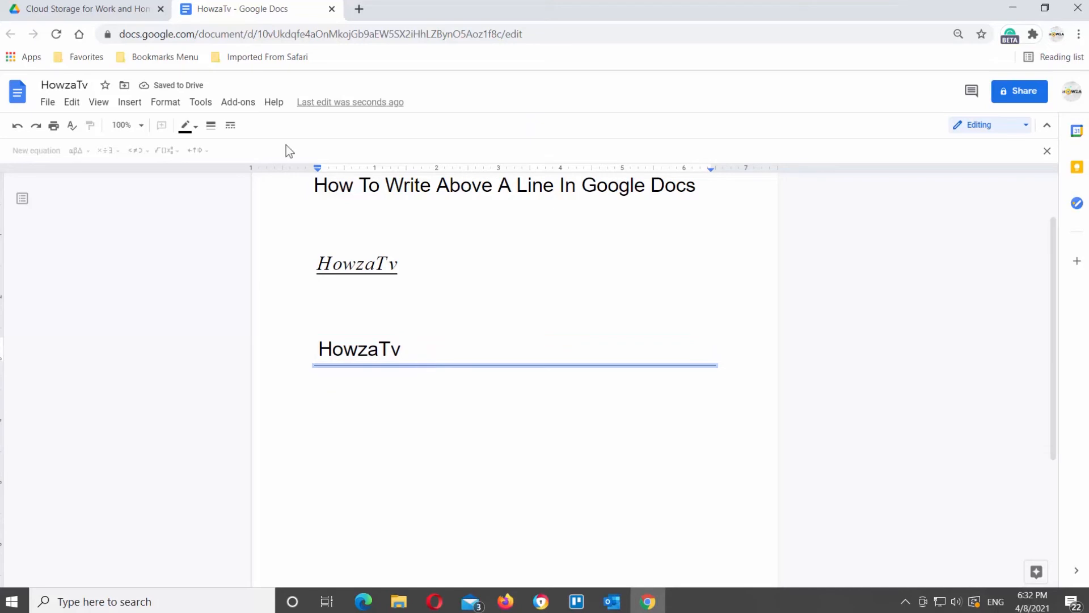
{"action": "left_click", "coordinate": [211, 126]}
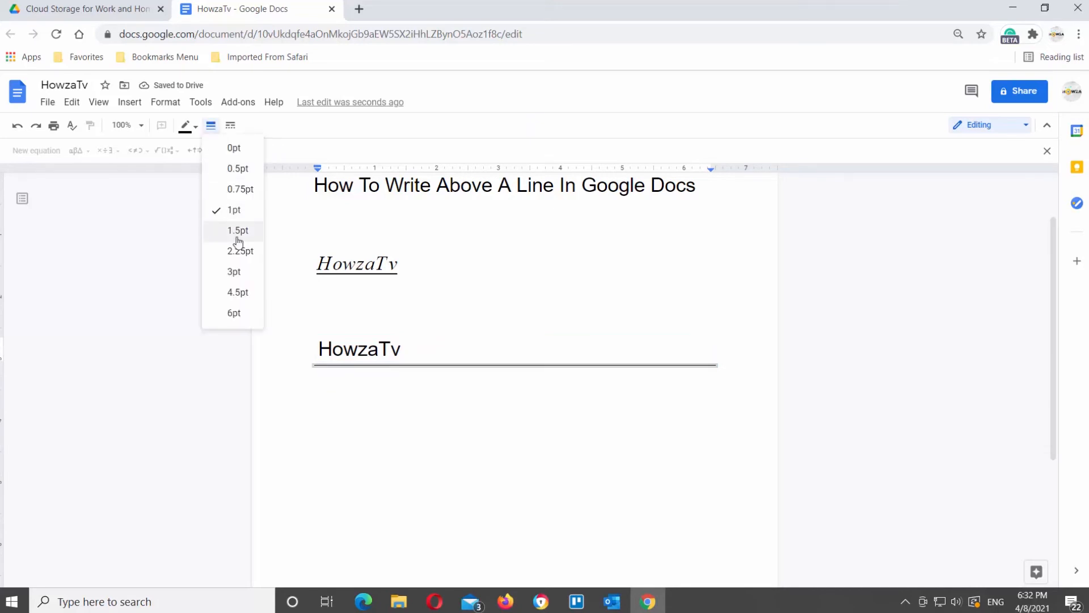
{"action": "left_click", "coordinate": [238, 230]}
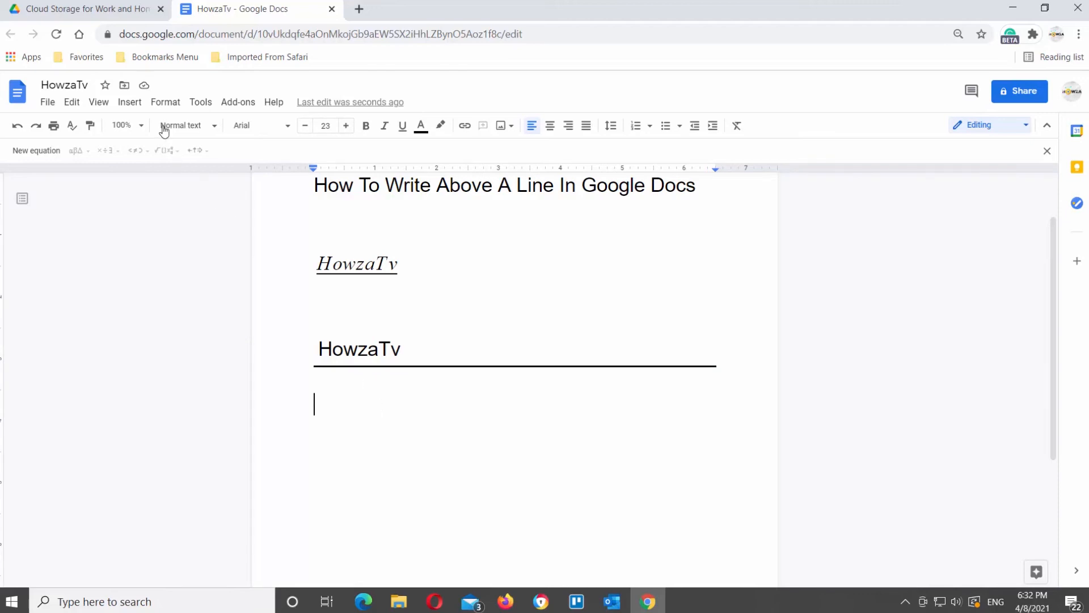
Apply a 3 pt bottom paragraph border via Borders and shading and write Howza above it.
{"action": "left_click", "coordinate": [165, 102]}
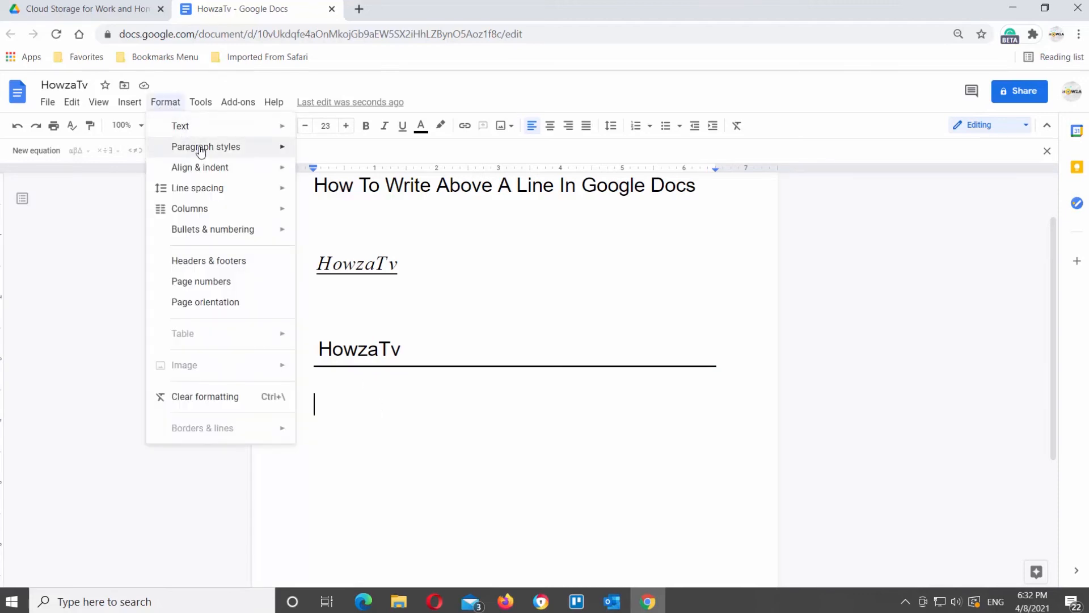
{"action": "left_click", "coordinate": [205, 147]}
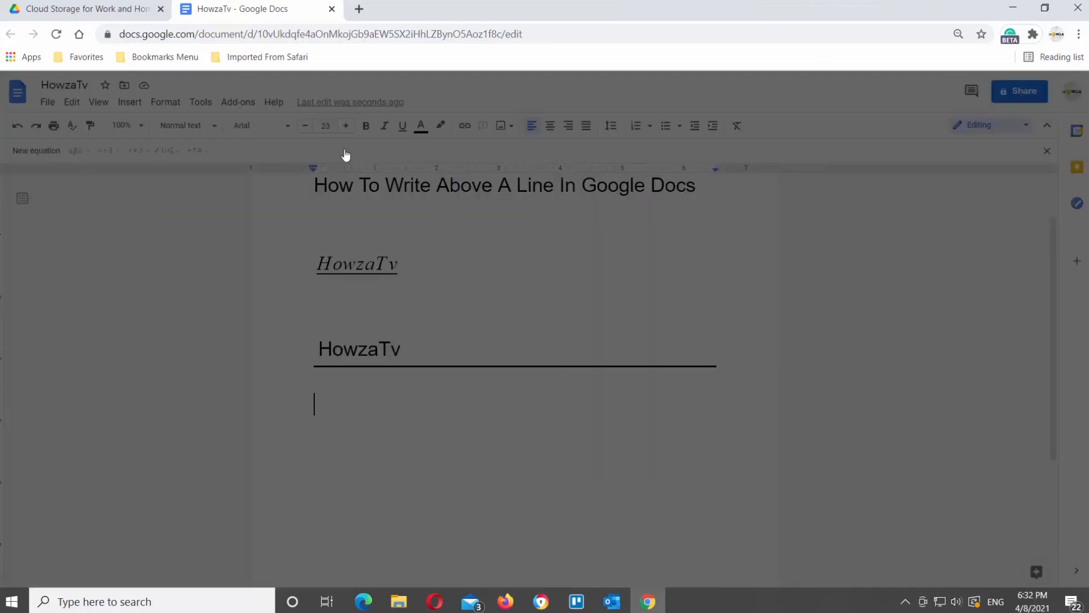
{"action": "left_click", "coordinate": [548, 240]}
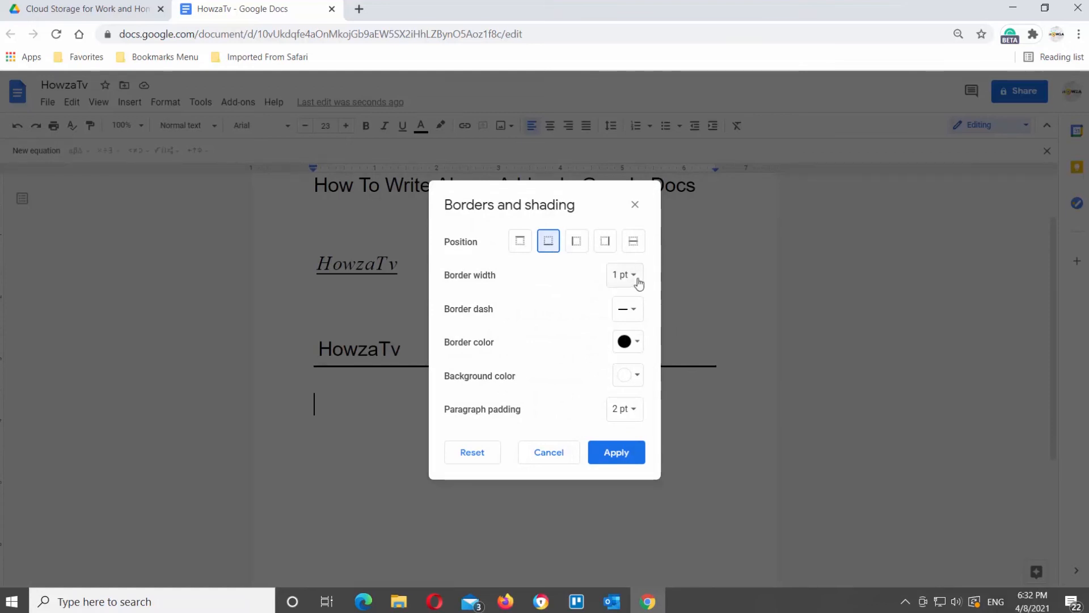
{"action": "left_click", "coordinate": [623, 274]}
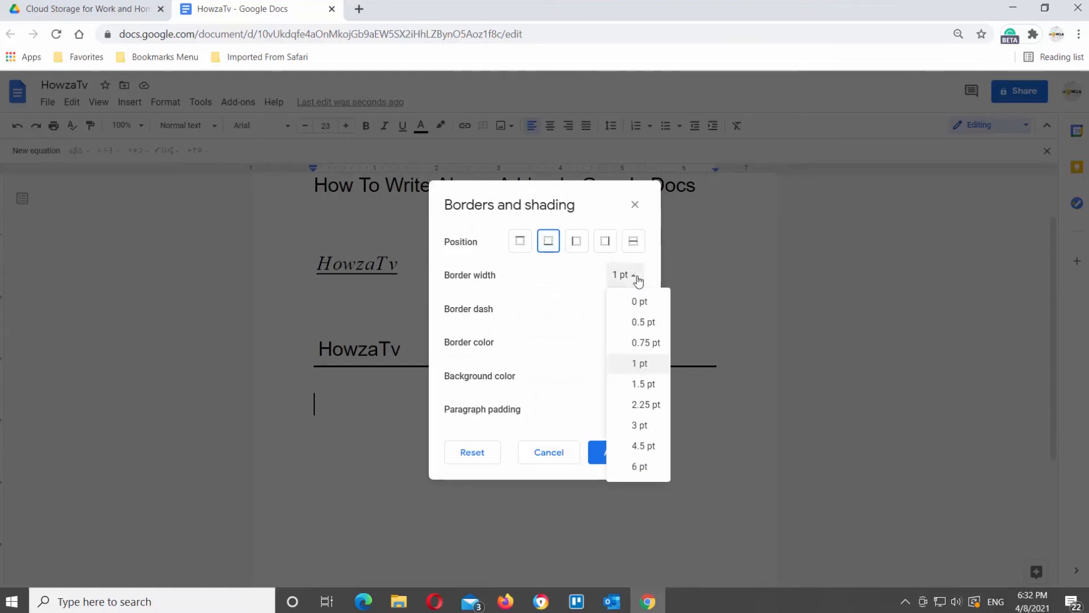
{"action": "left_click", "coordinate": [639, 424]}
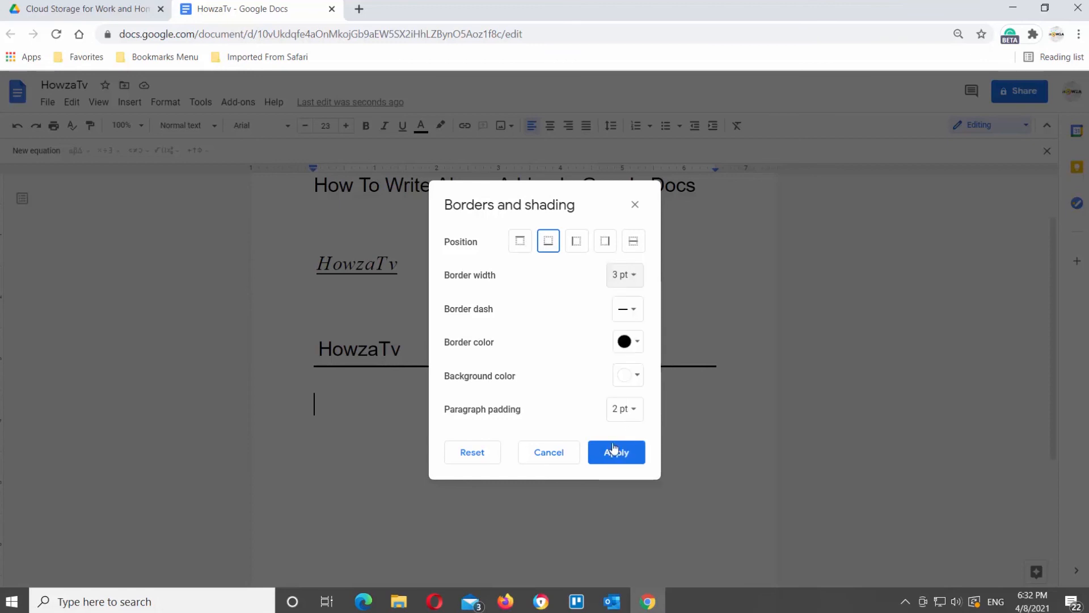
{"action": "left_click", "coordinate": [615, 452]}
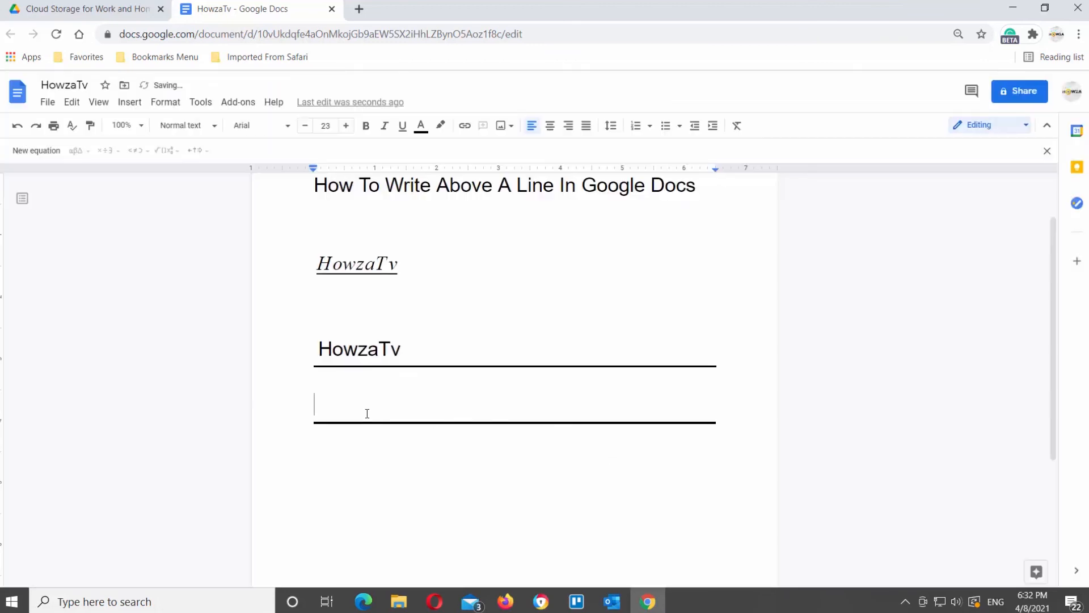
{"action": "type", "text": "Howza"}
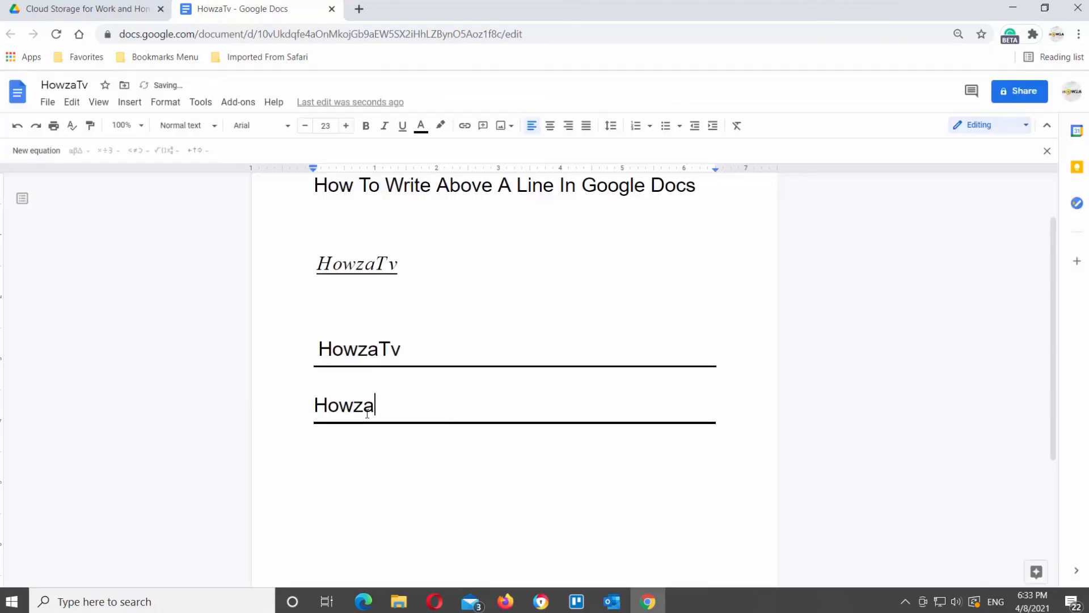